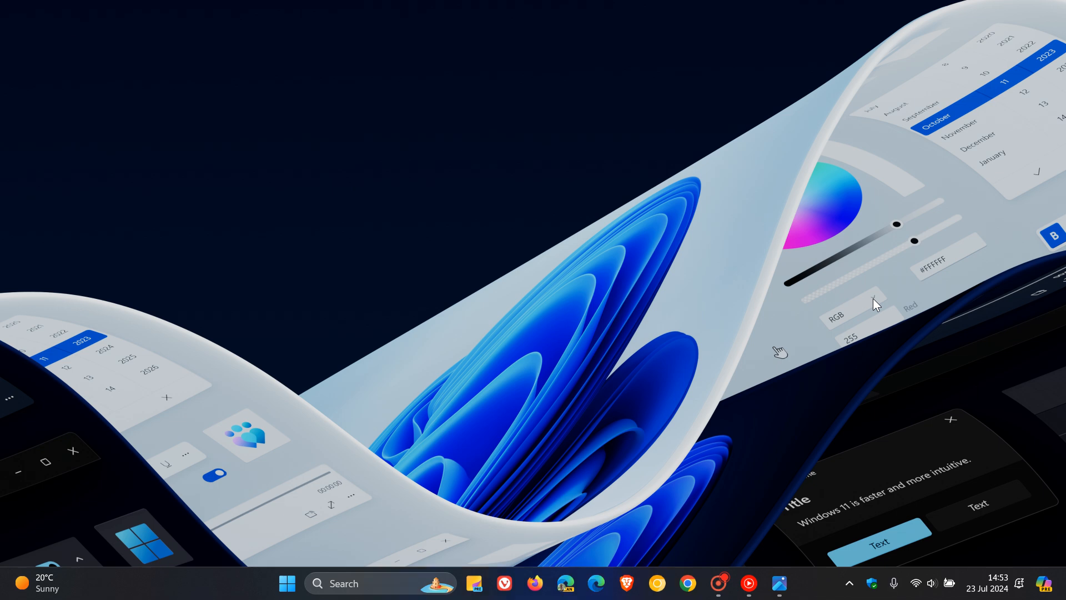
mouse_move(747, 241)
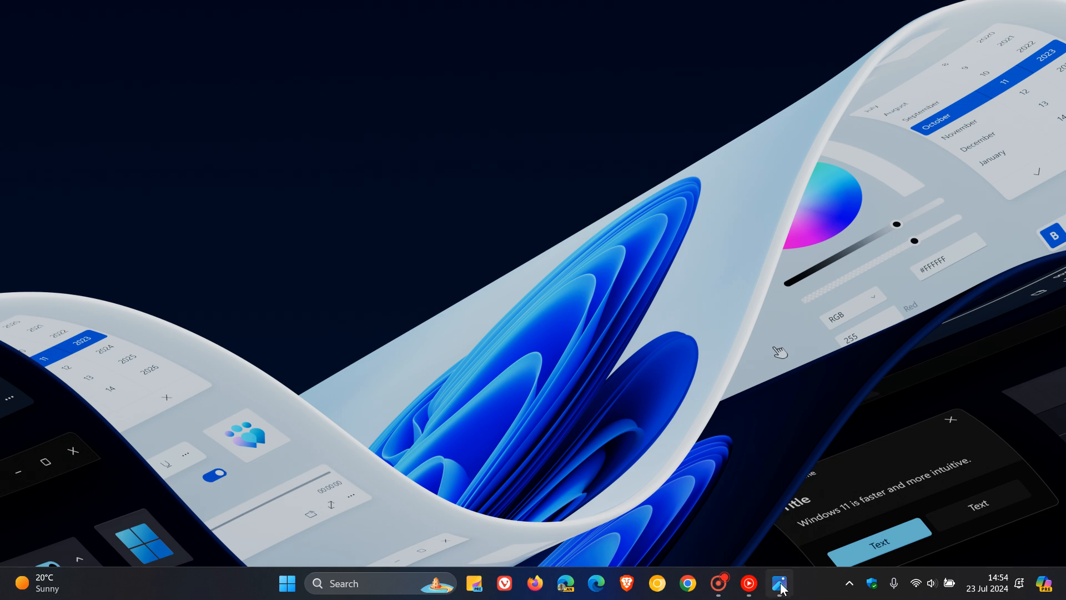
- Launch the stable Settings app from Start and go to Privacy & security
click(780, 583)
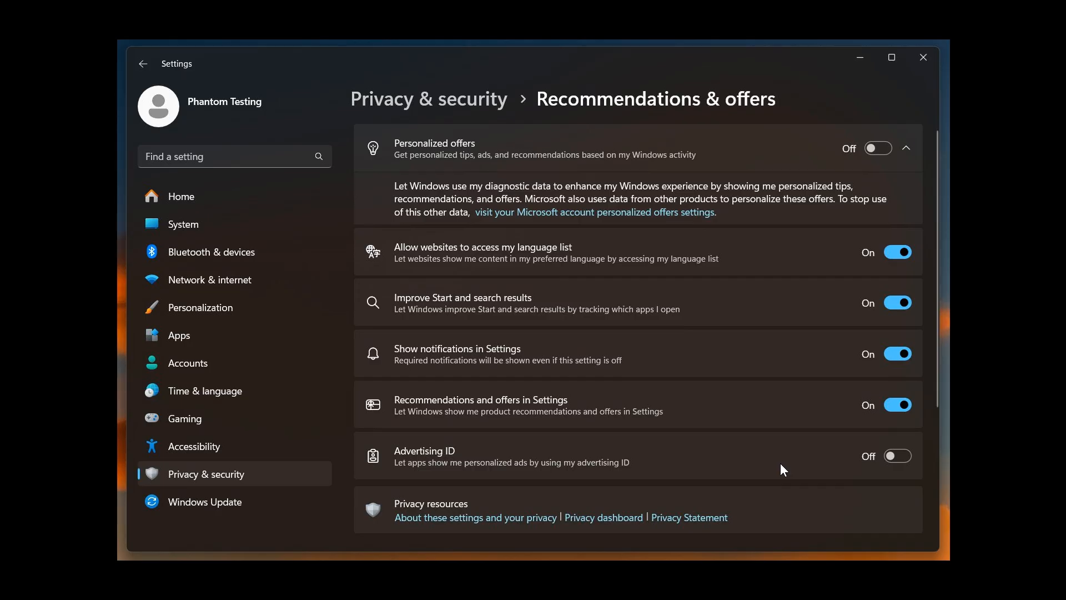
mouse_move(874, 415)
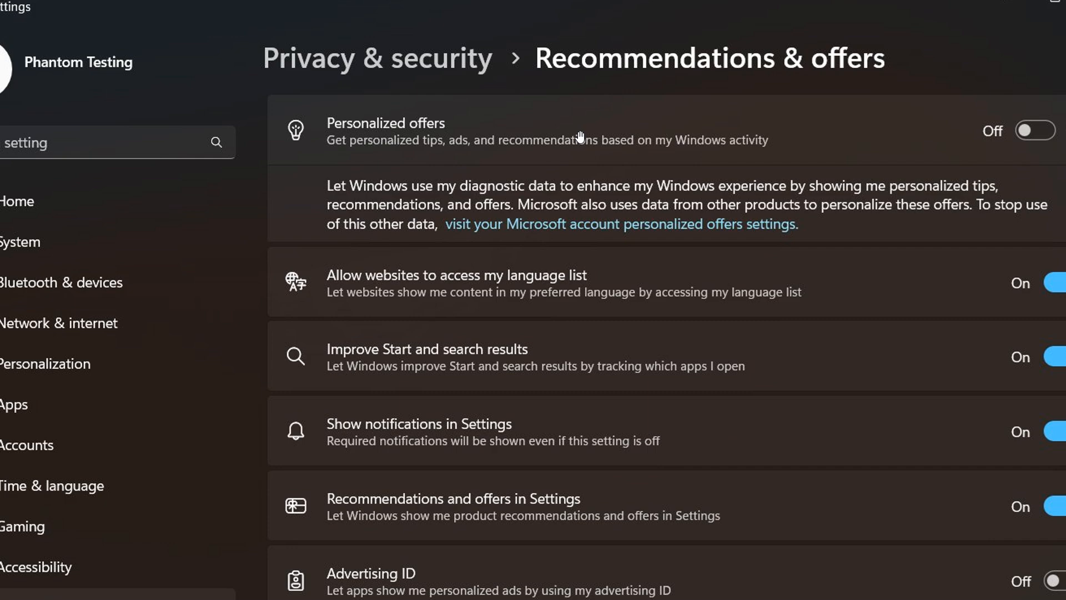
mouse_move(445, 51)
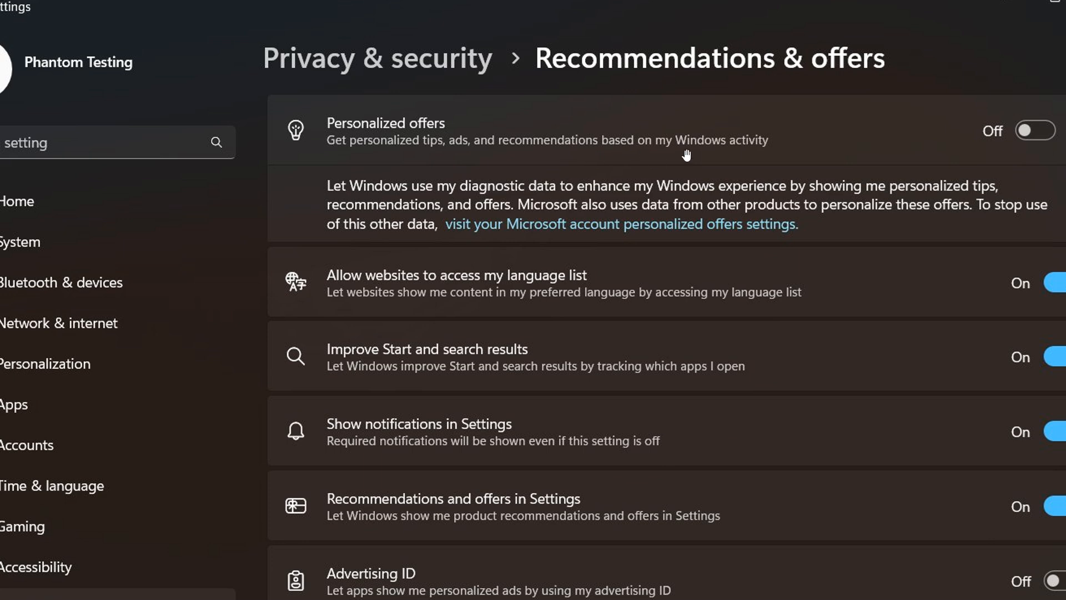
mouse_move(408, 156)
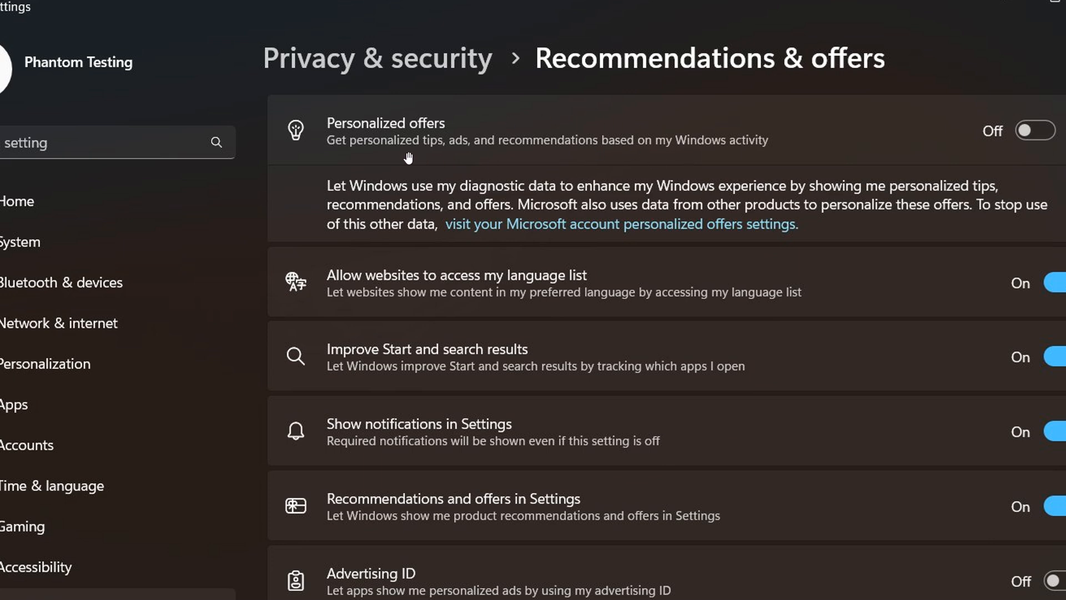
mouse_move(570, 162)
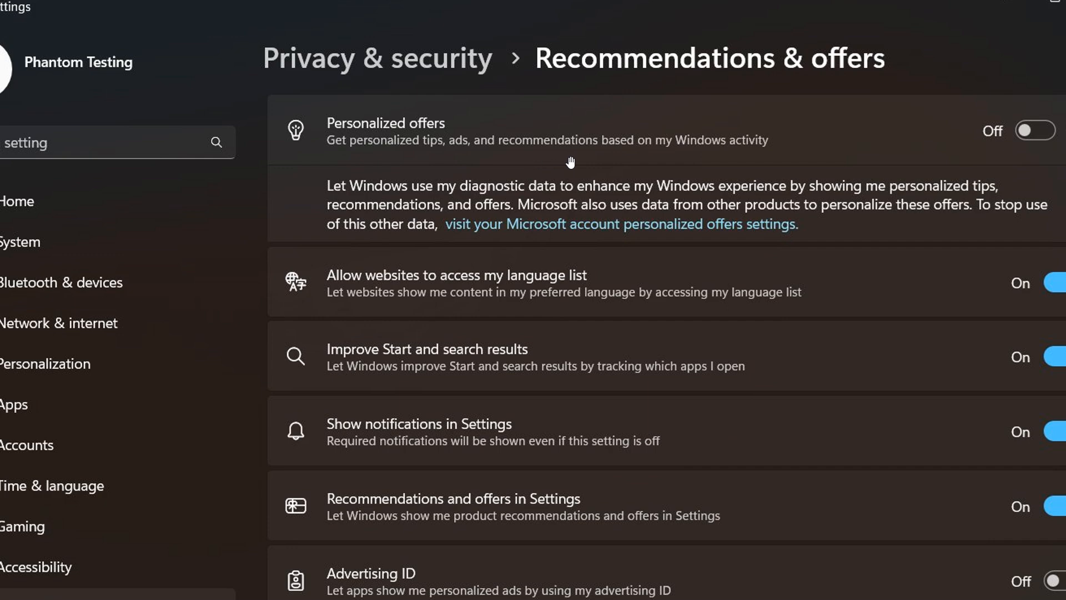
mouse_move(764, 159)
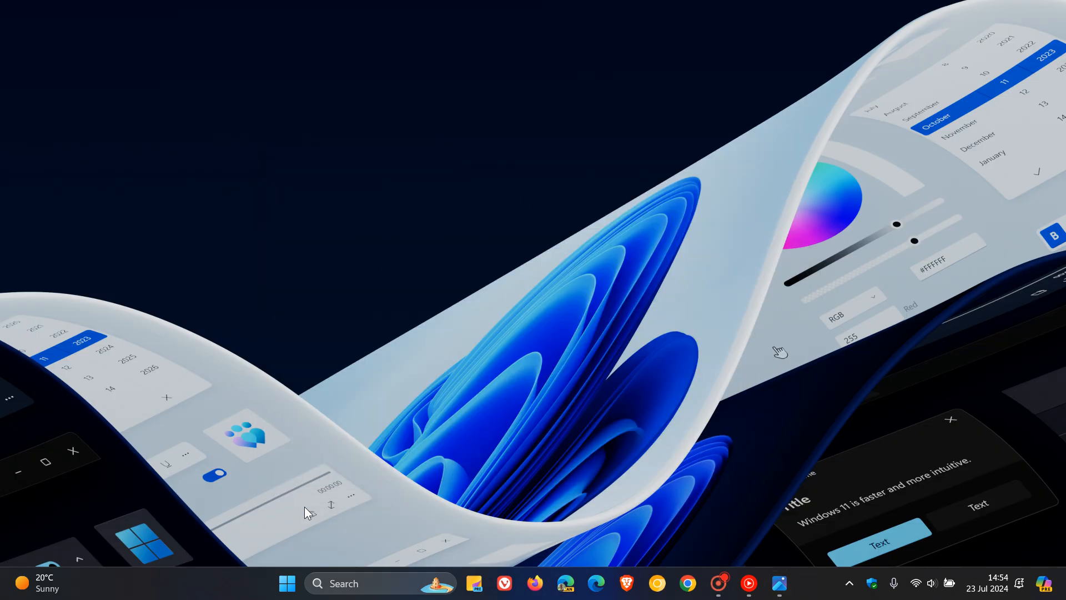
click(287, 583)
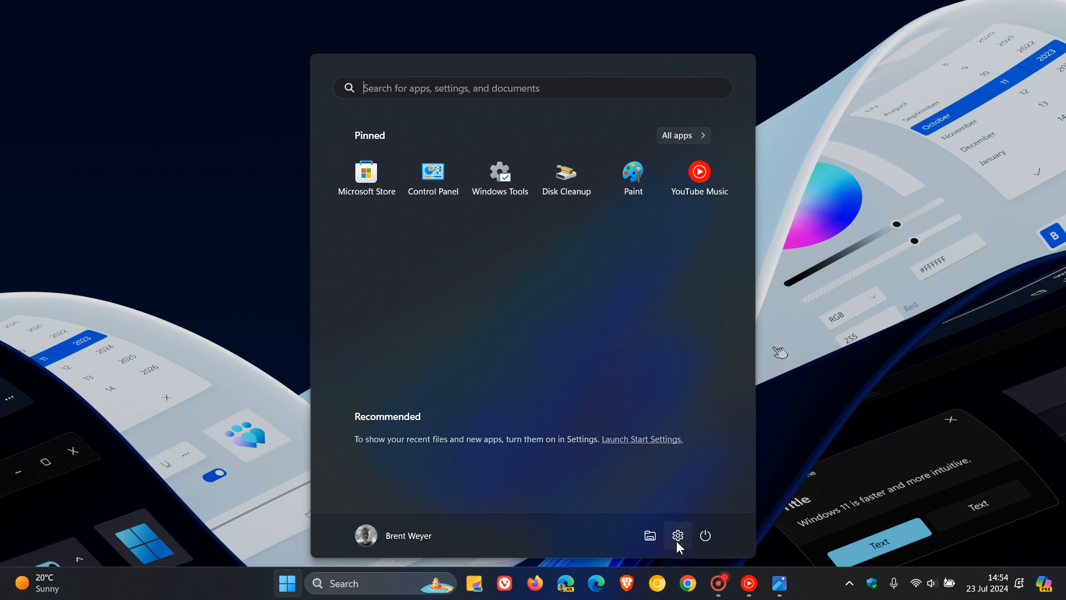
click(677, 536)
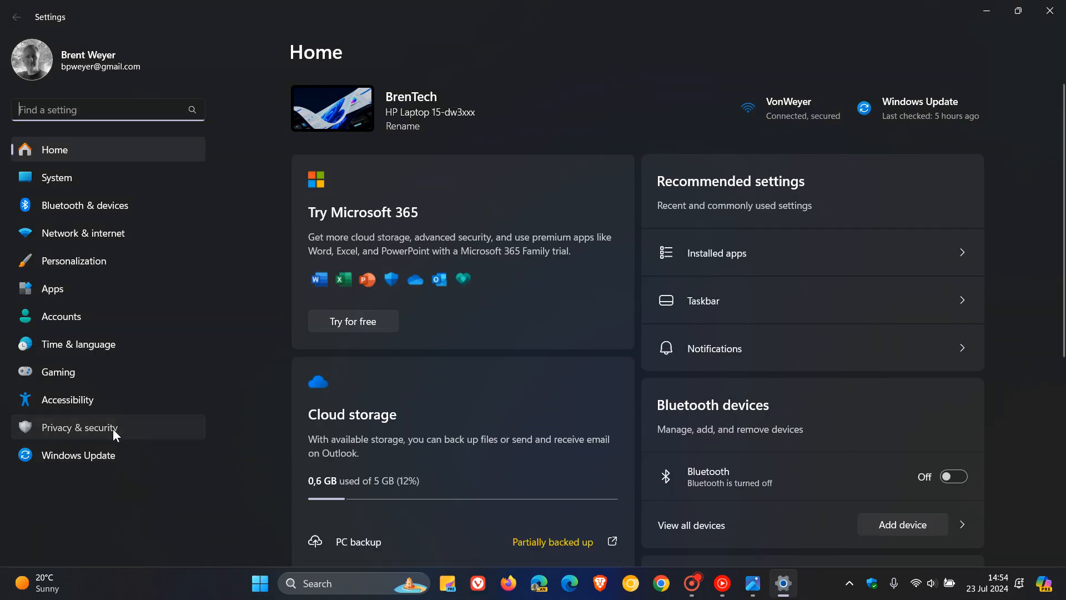
click(78, 426)
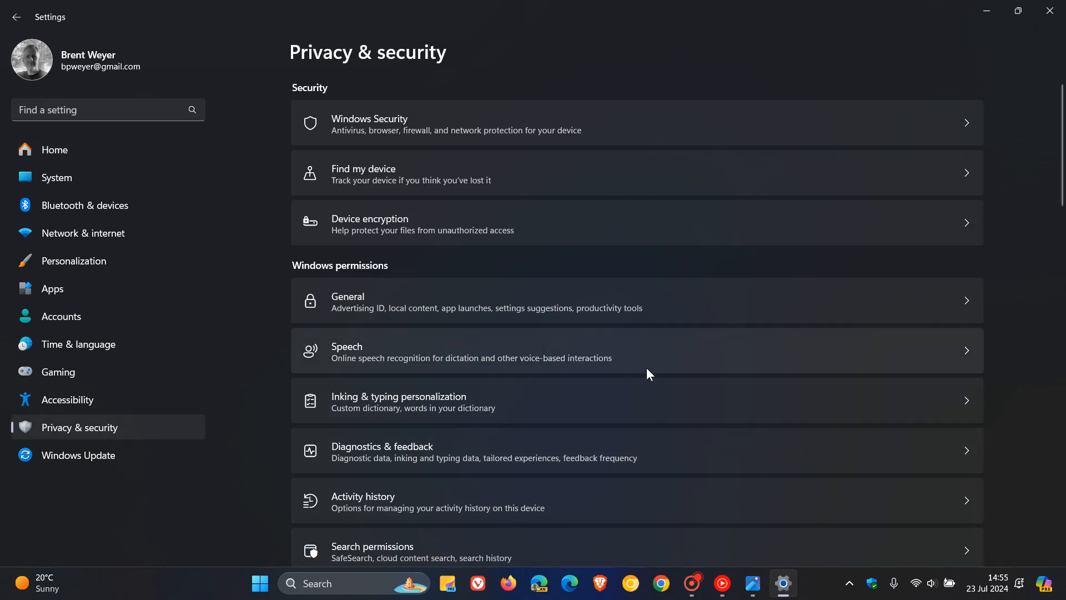
- Scroll down Privacy & security toward the Diagnostics & feedback entry
scroll(down, 3)
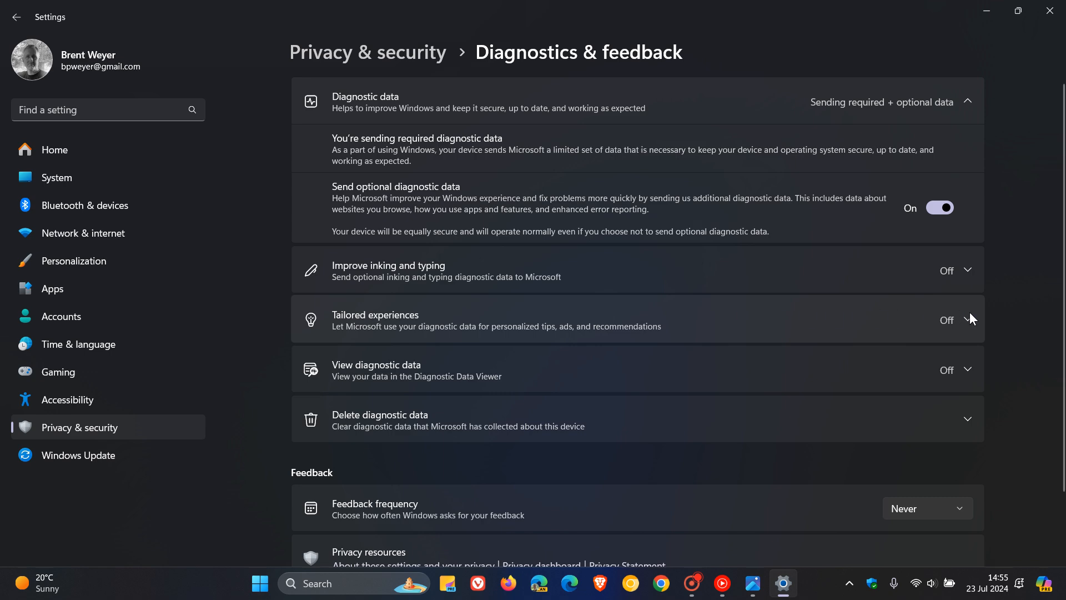
mouse_move(438, 341)
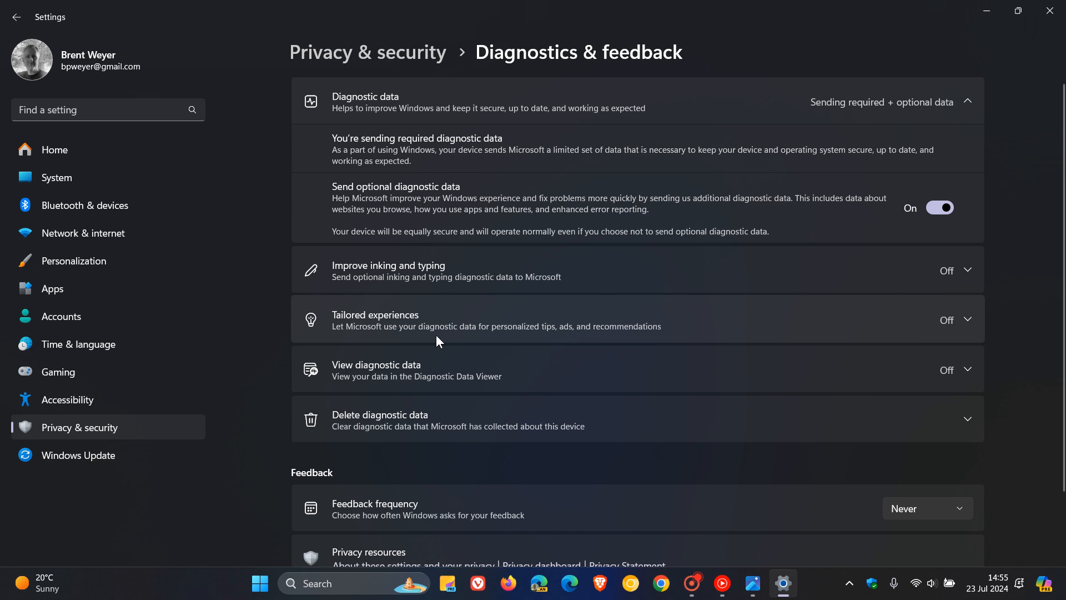
mouse_move(532, 337)
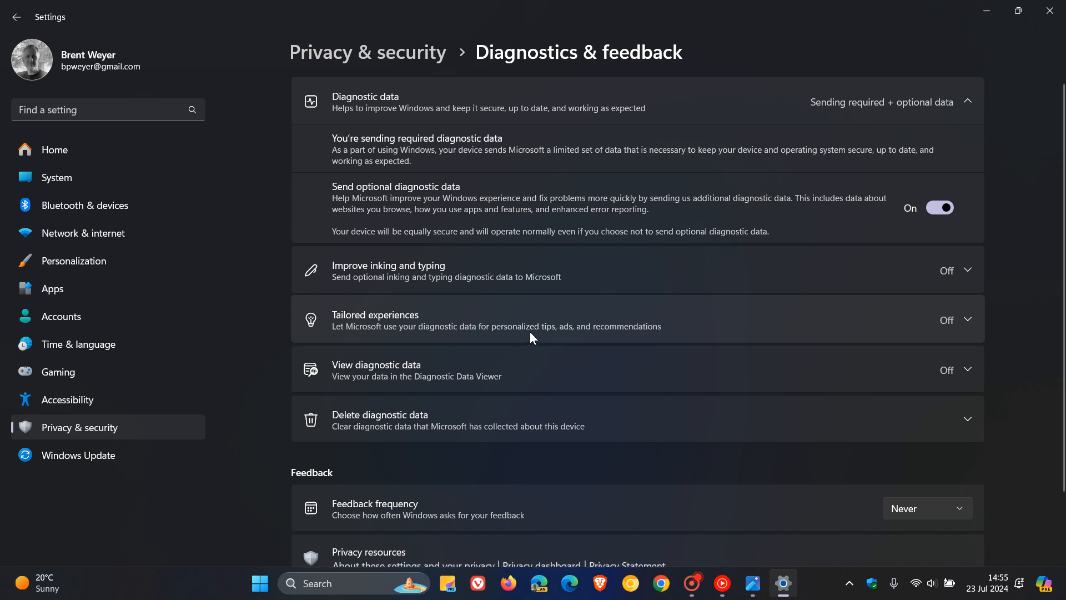
mouse_move(598, 339)
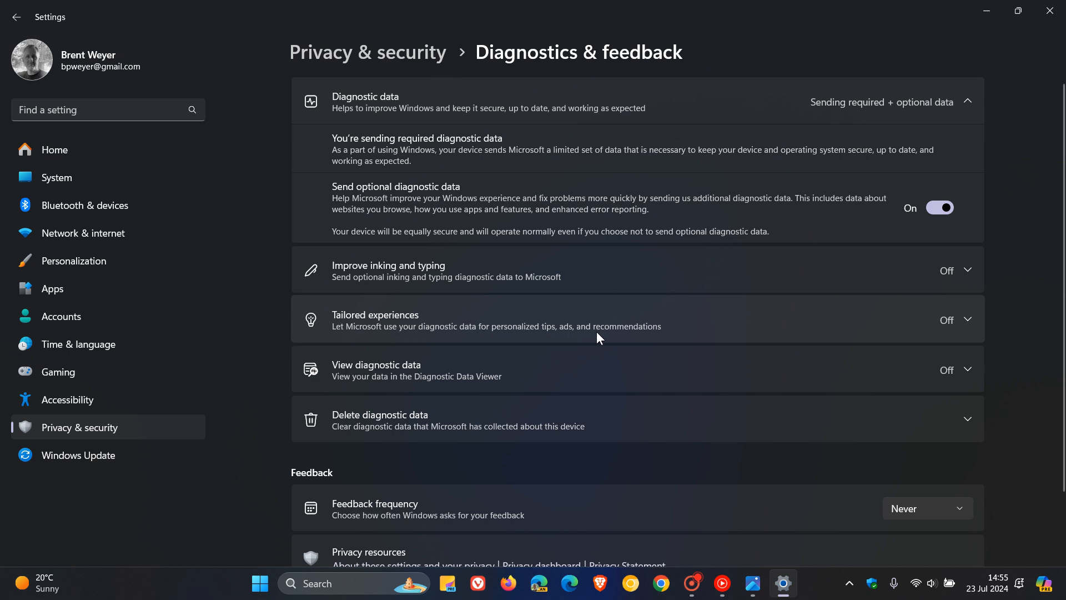
mouse_move(682, 323)
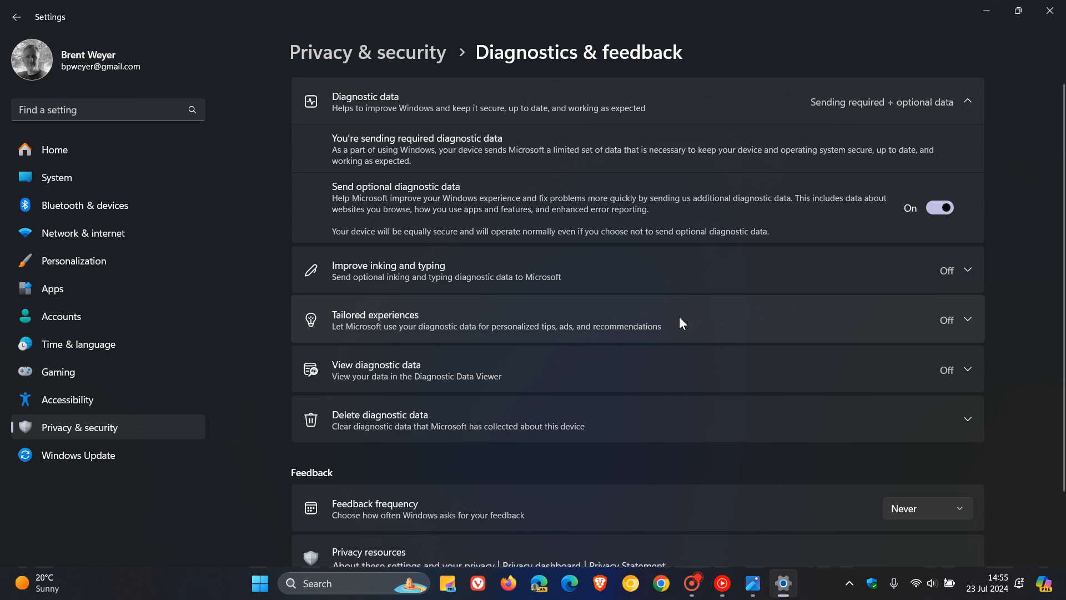
mouse_move(705, 327)
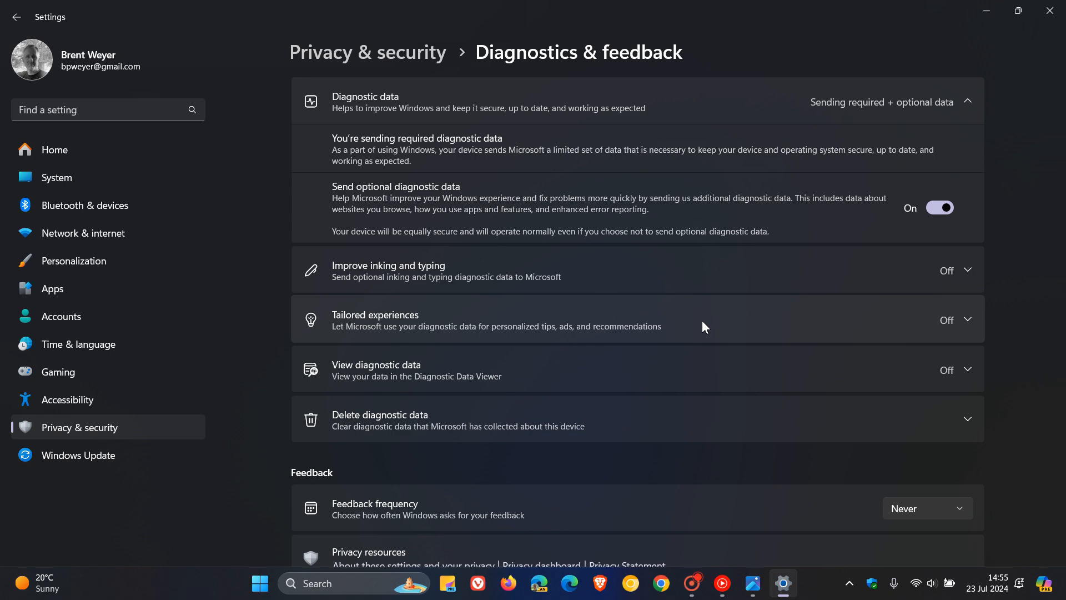
- Go back and open General privacy, then return to the beta Recommendations & offers page
click(17, 17)
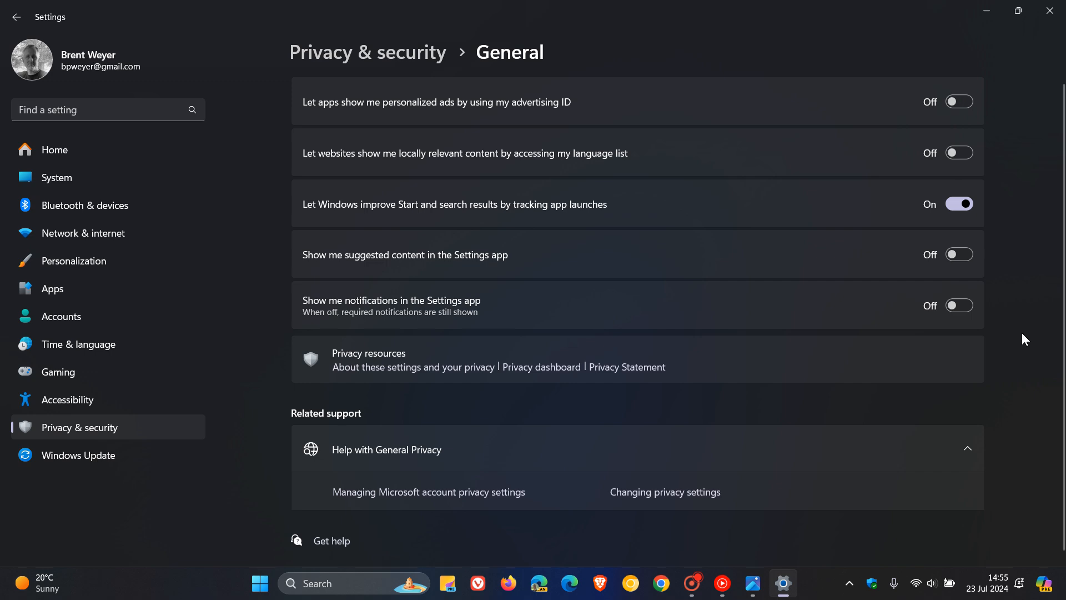
mouse_move(1032, 326)
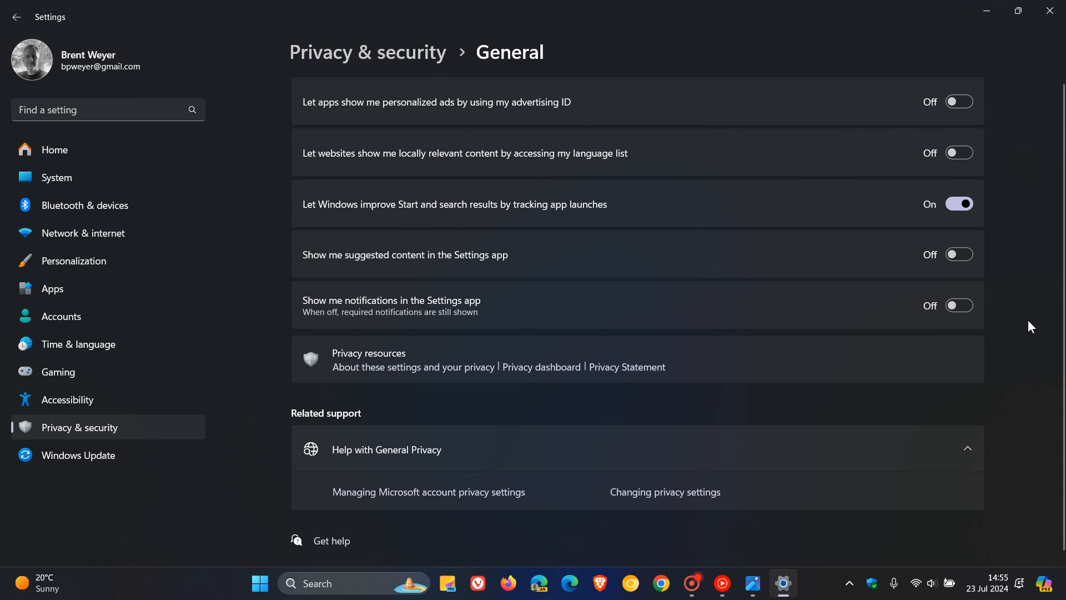
click(752, 583)
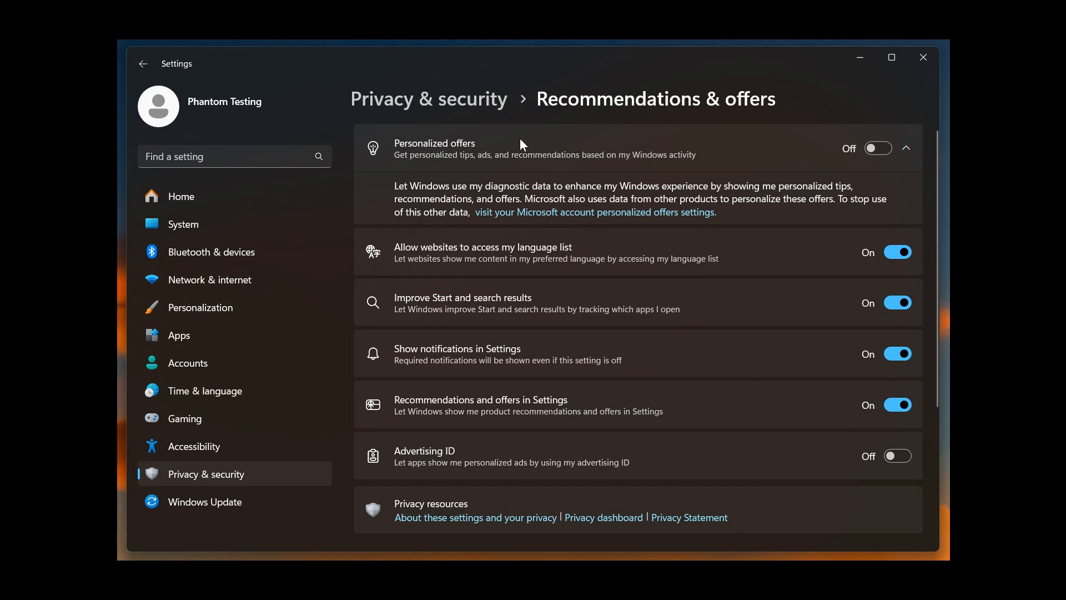
mouse_move(429, 170)
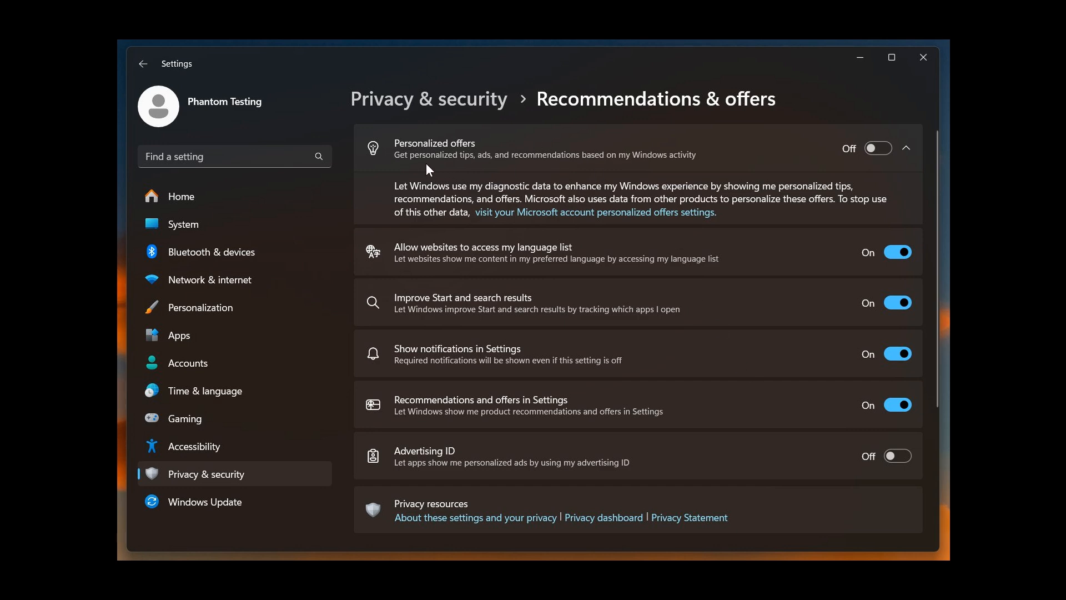
mouse_move(489, 171)
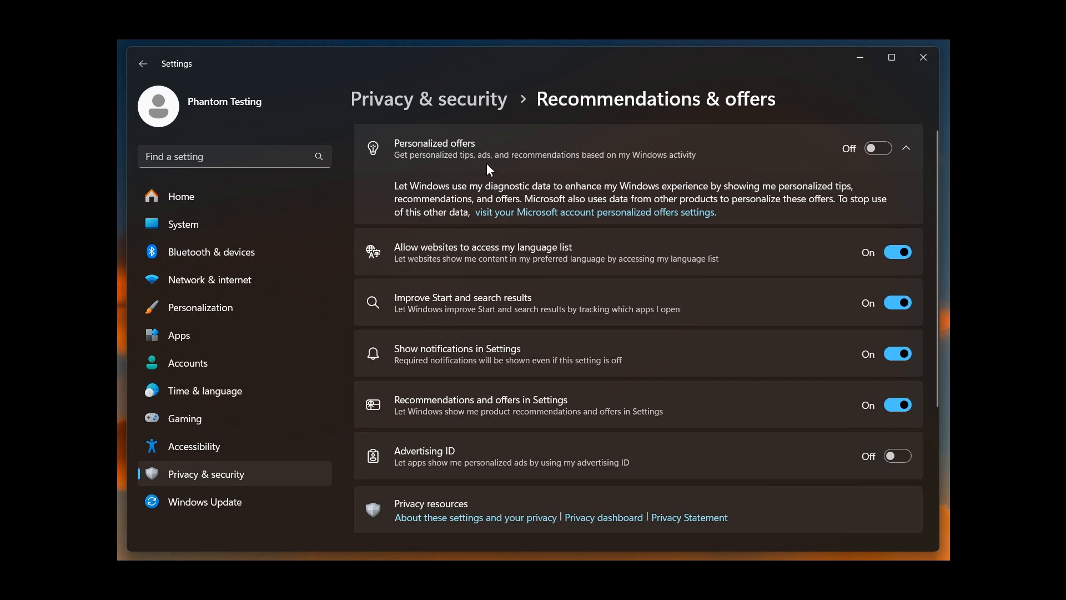
mouse_move(563, 175)
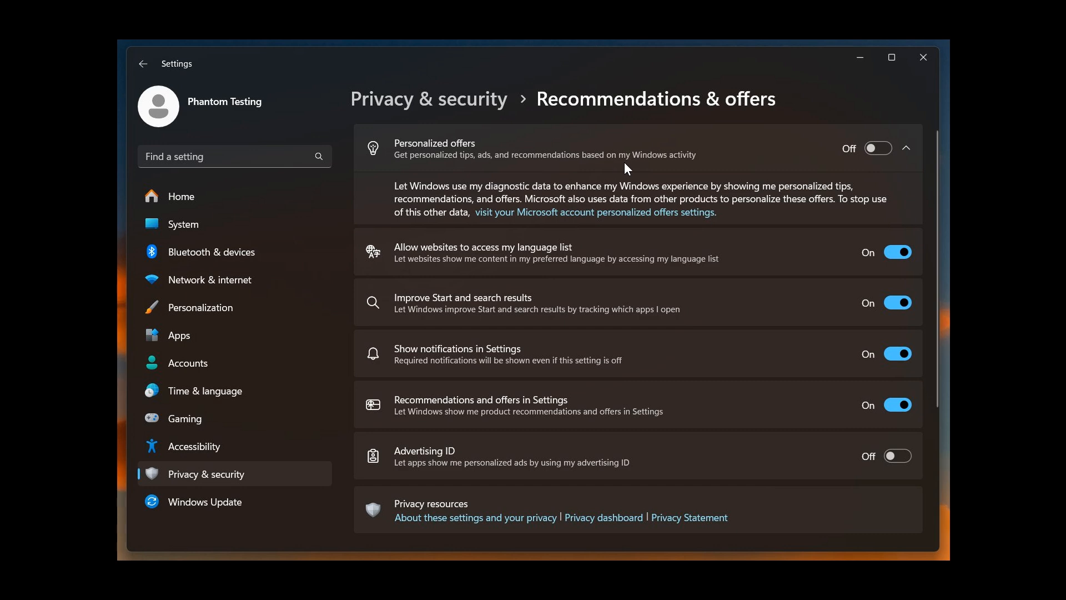
mouse_move(617, 169)
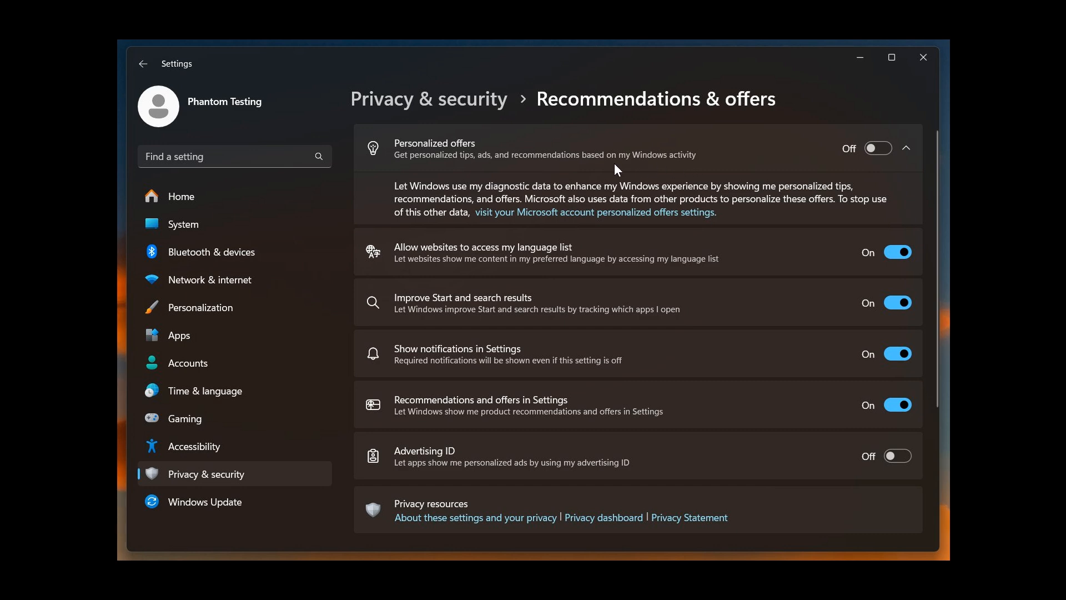
mouse_move(458, 144)
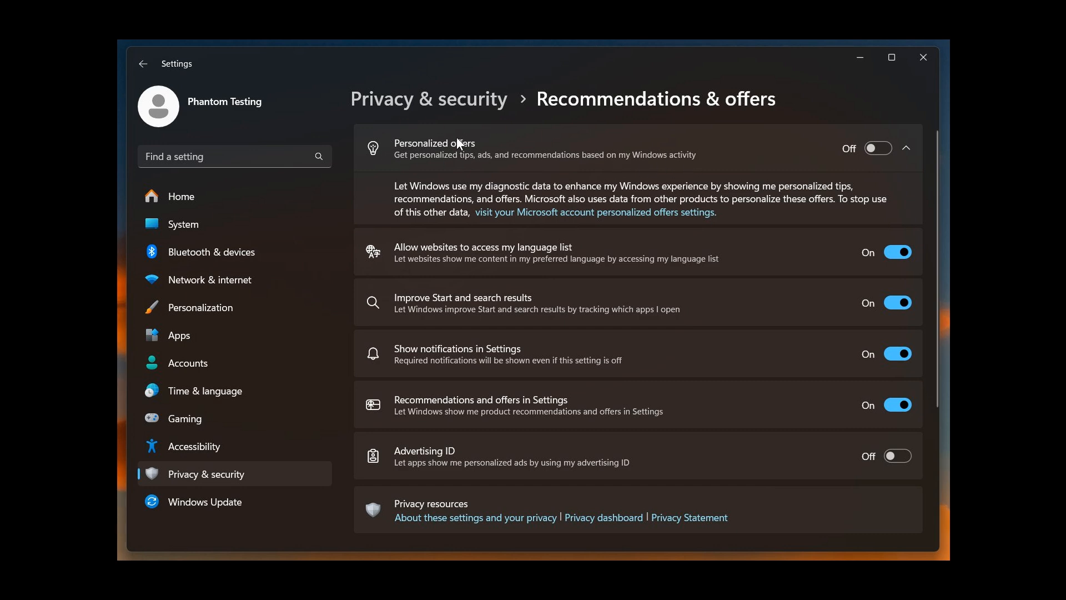
mouse_move(465, 137)
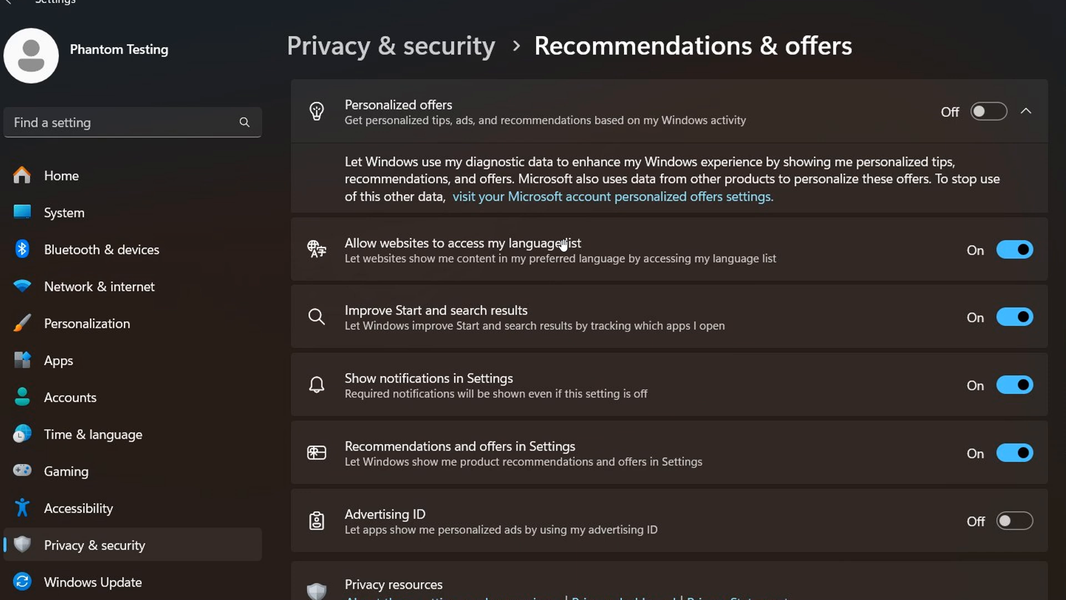
mouse_move(823, 239)
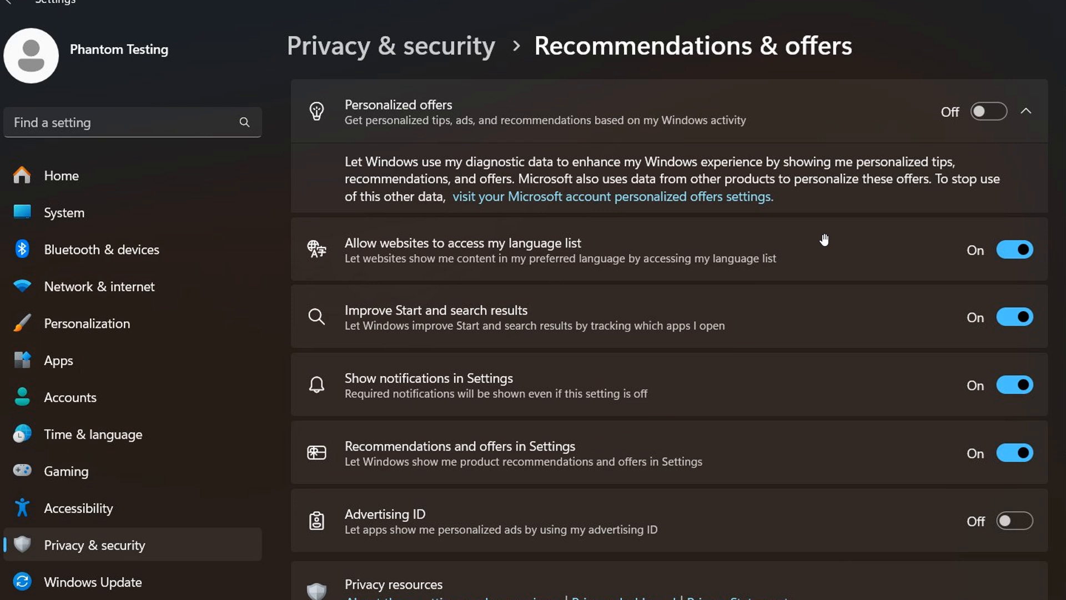
mouse_move(571, 89)
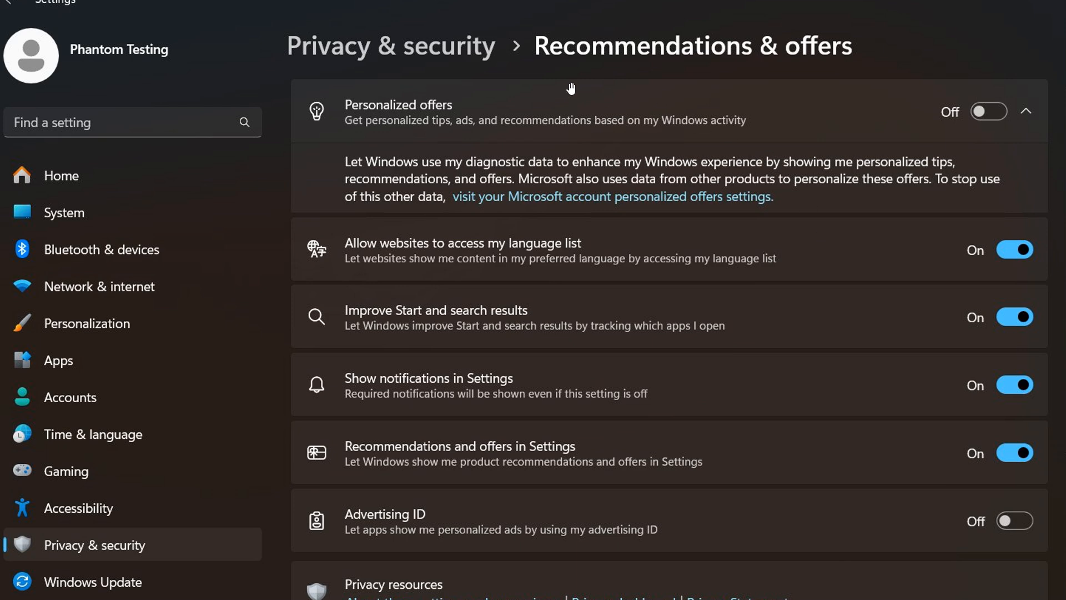
mouse_move(489, 129)
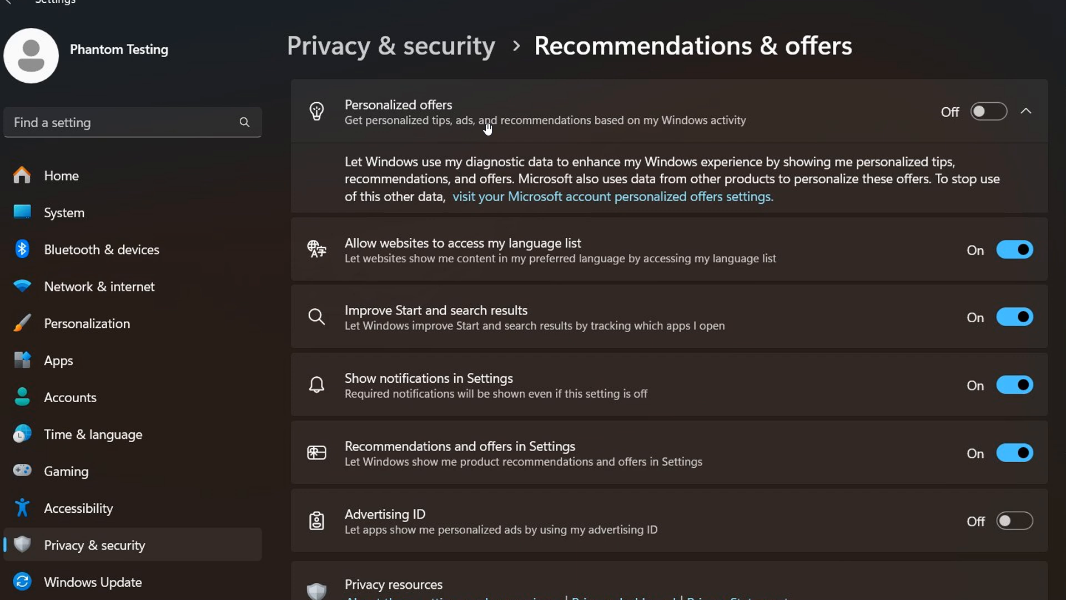
mouse_move(422, 128)
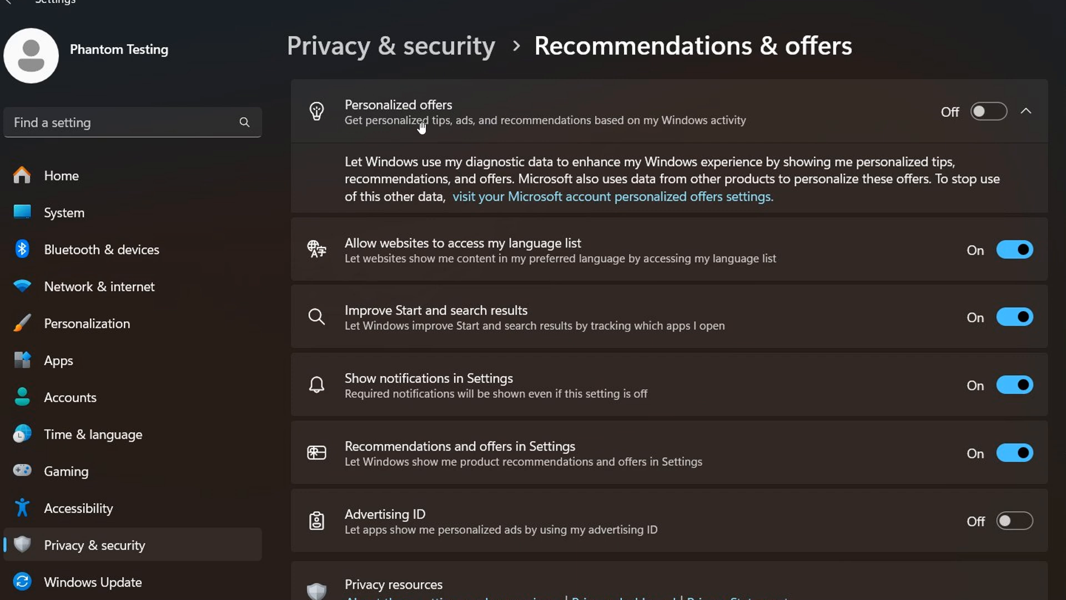
mouse_move(365, 136)
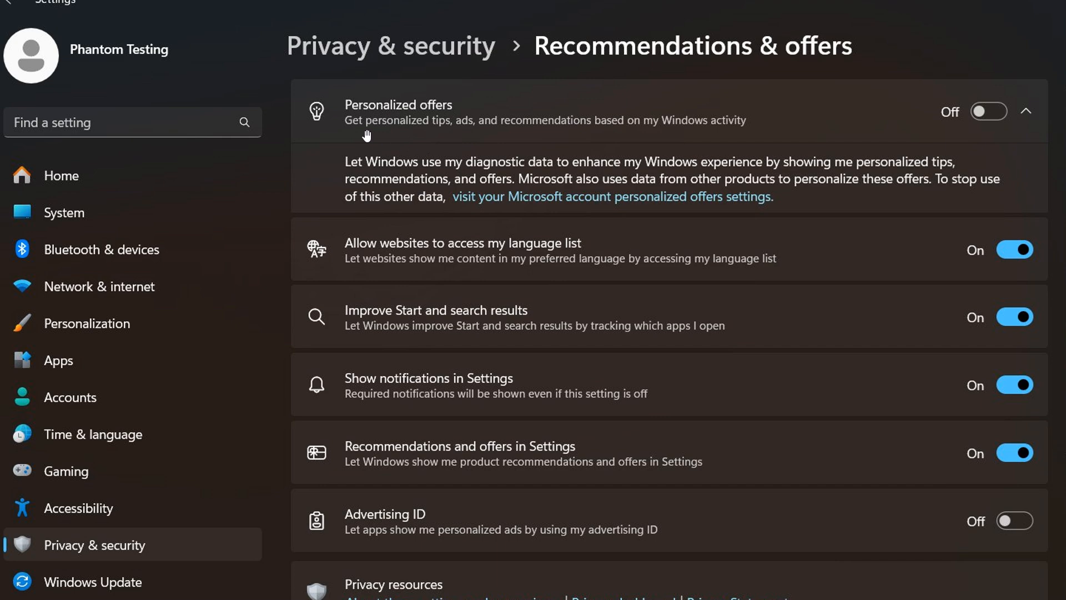
mouse_move(853, 183)
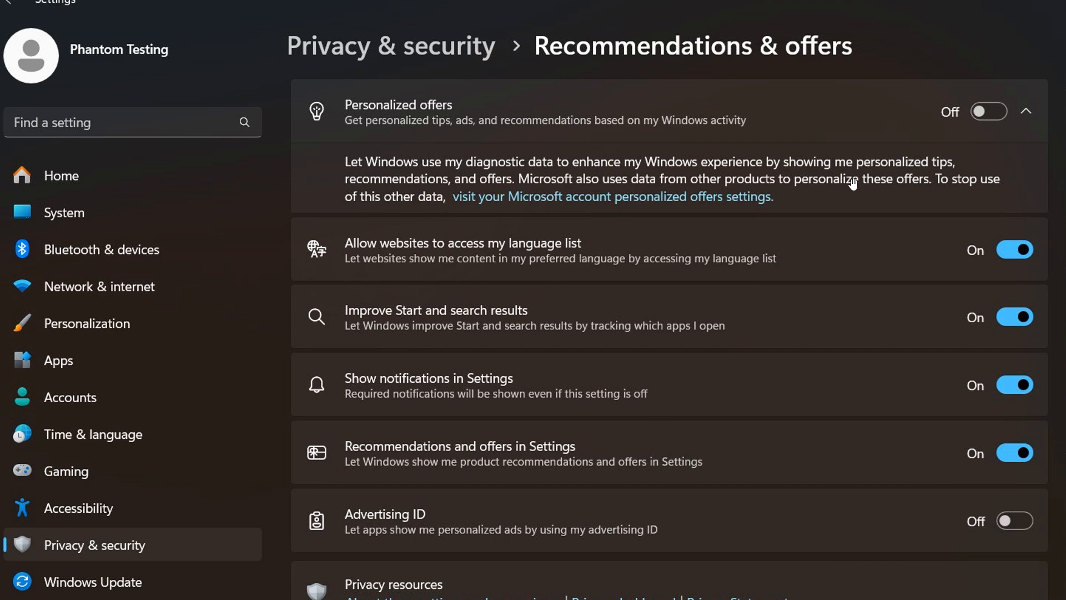